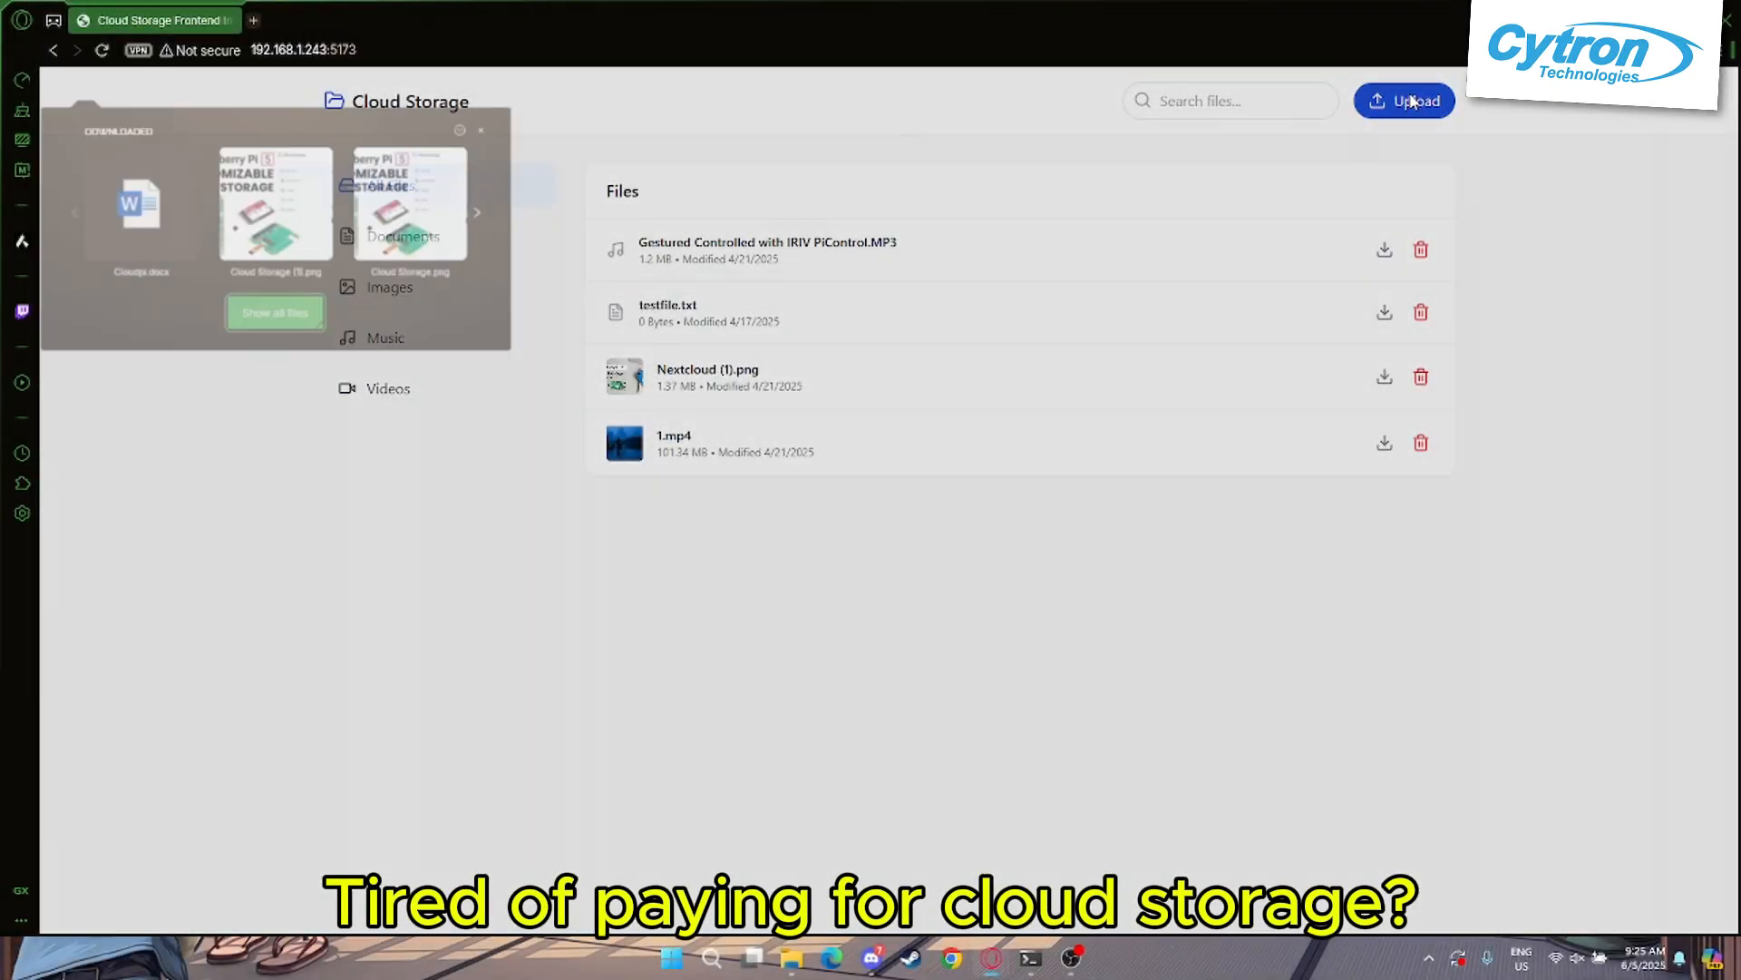
Upload a photo, delete testfile.txt, and filter the file list to Music
click(1404, 100)
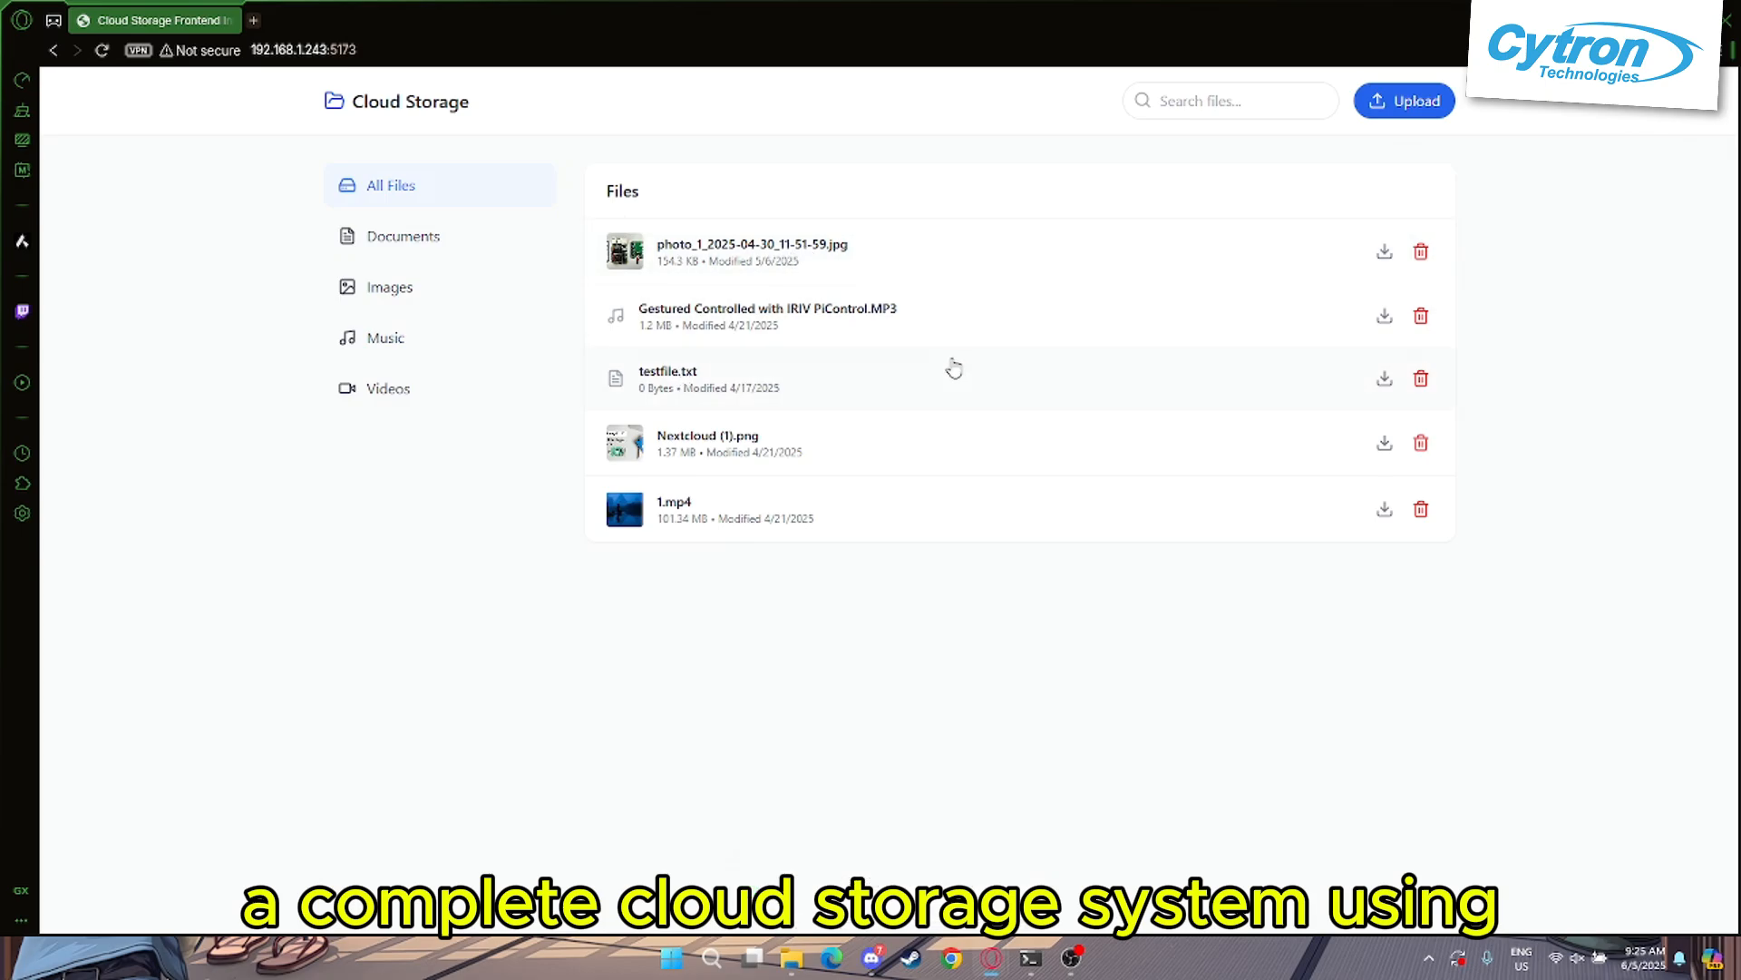
click(1420, 377)
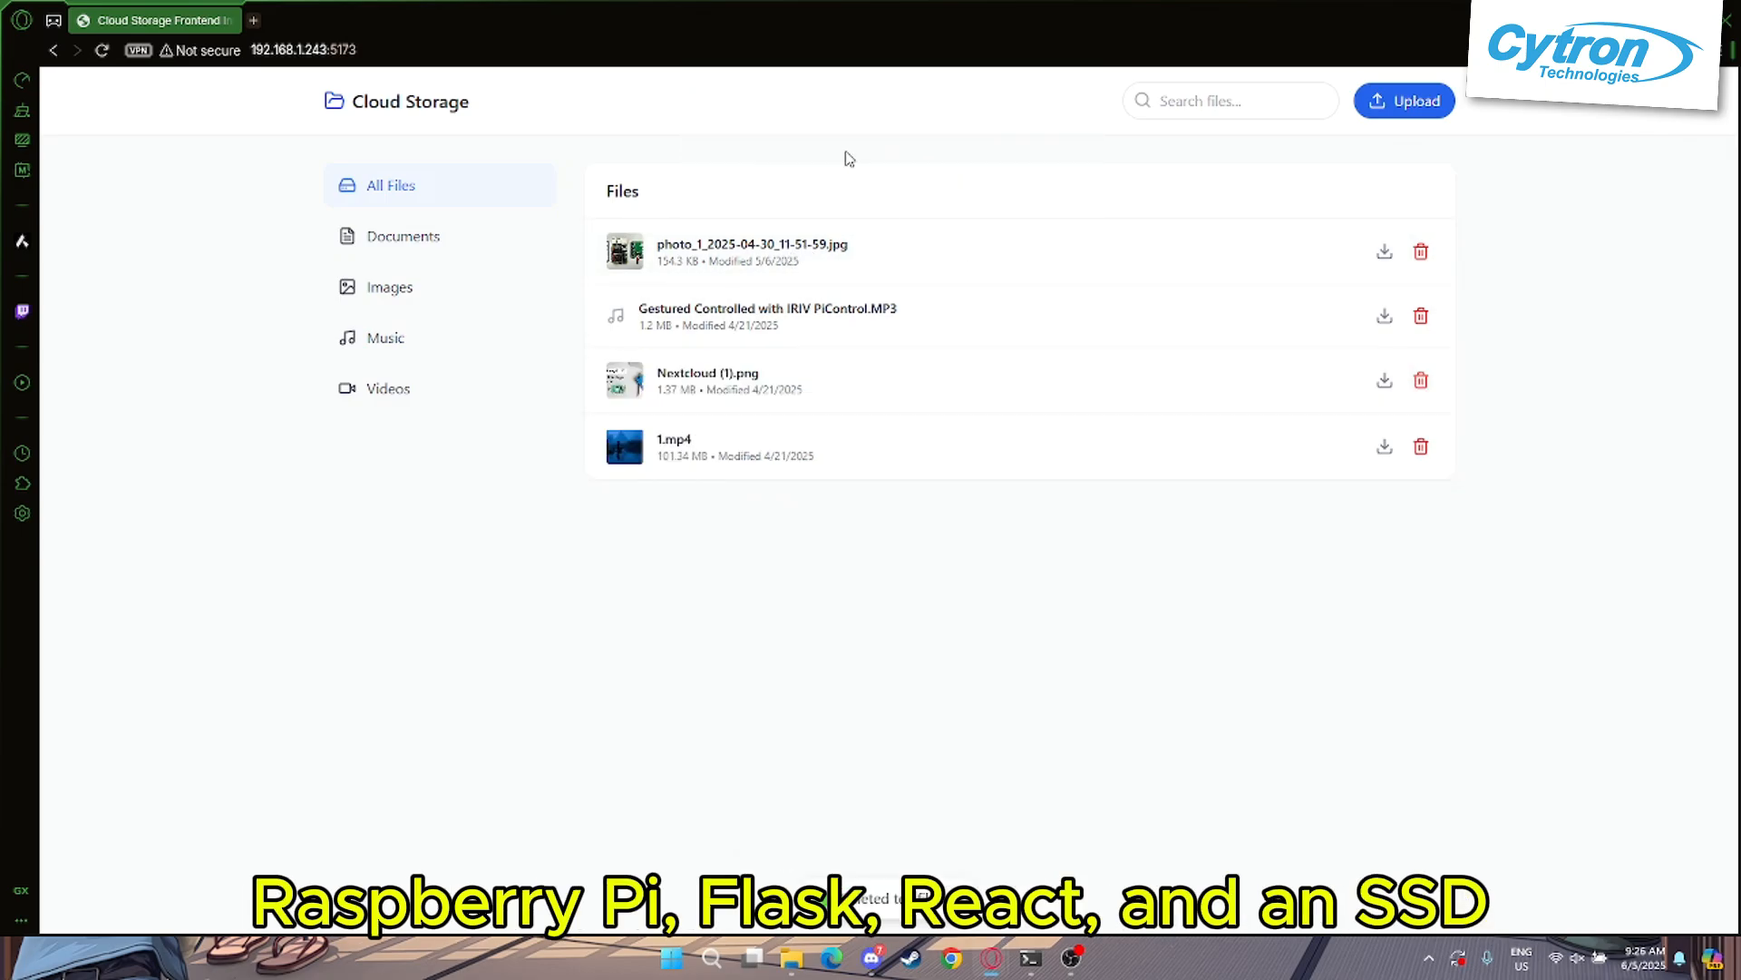
click(386, 338)
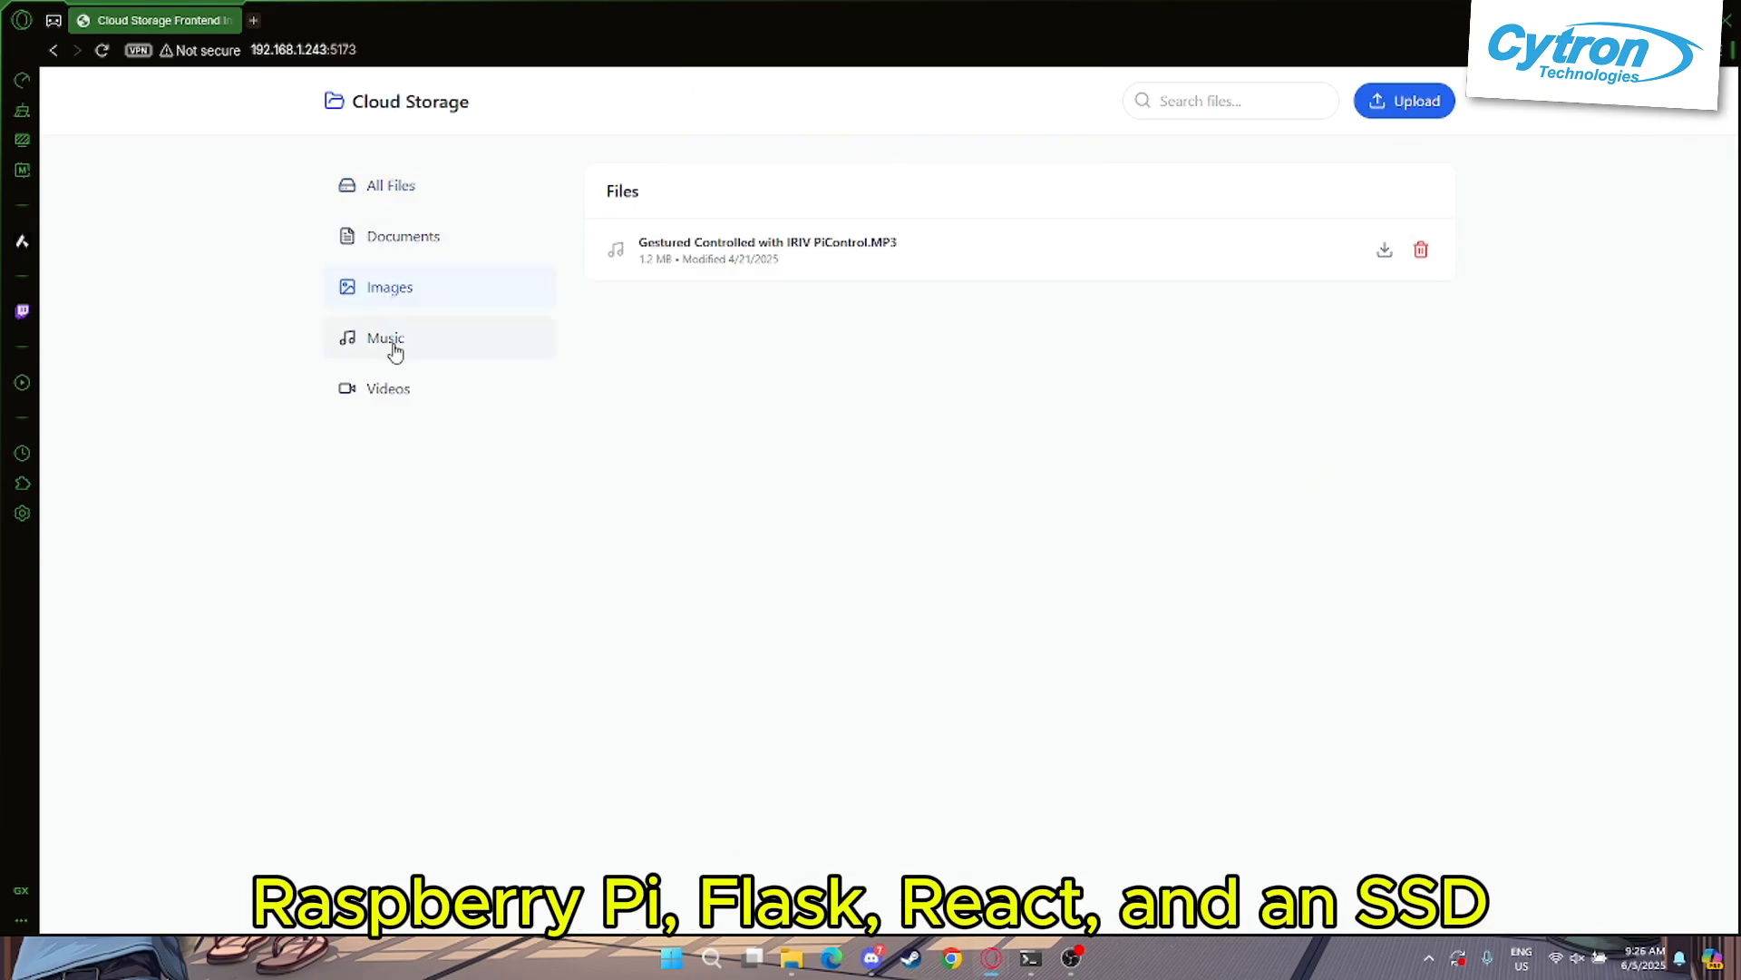
Filter to Videos, then preview photo_3_2025-04-30_11-51-59.jpg and close the preview
click(388, 388)
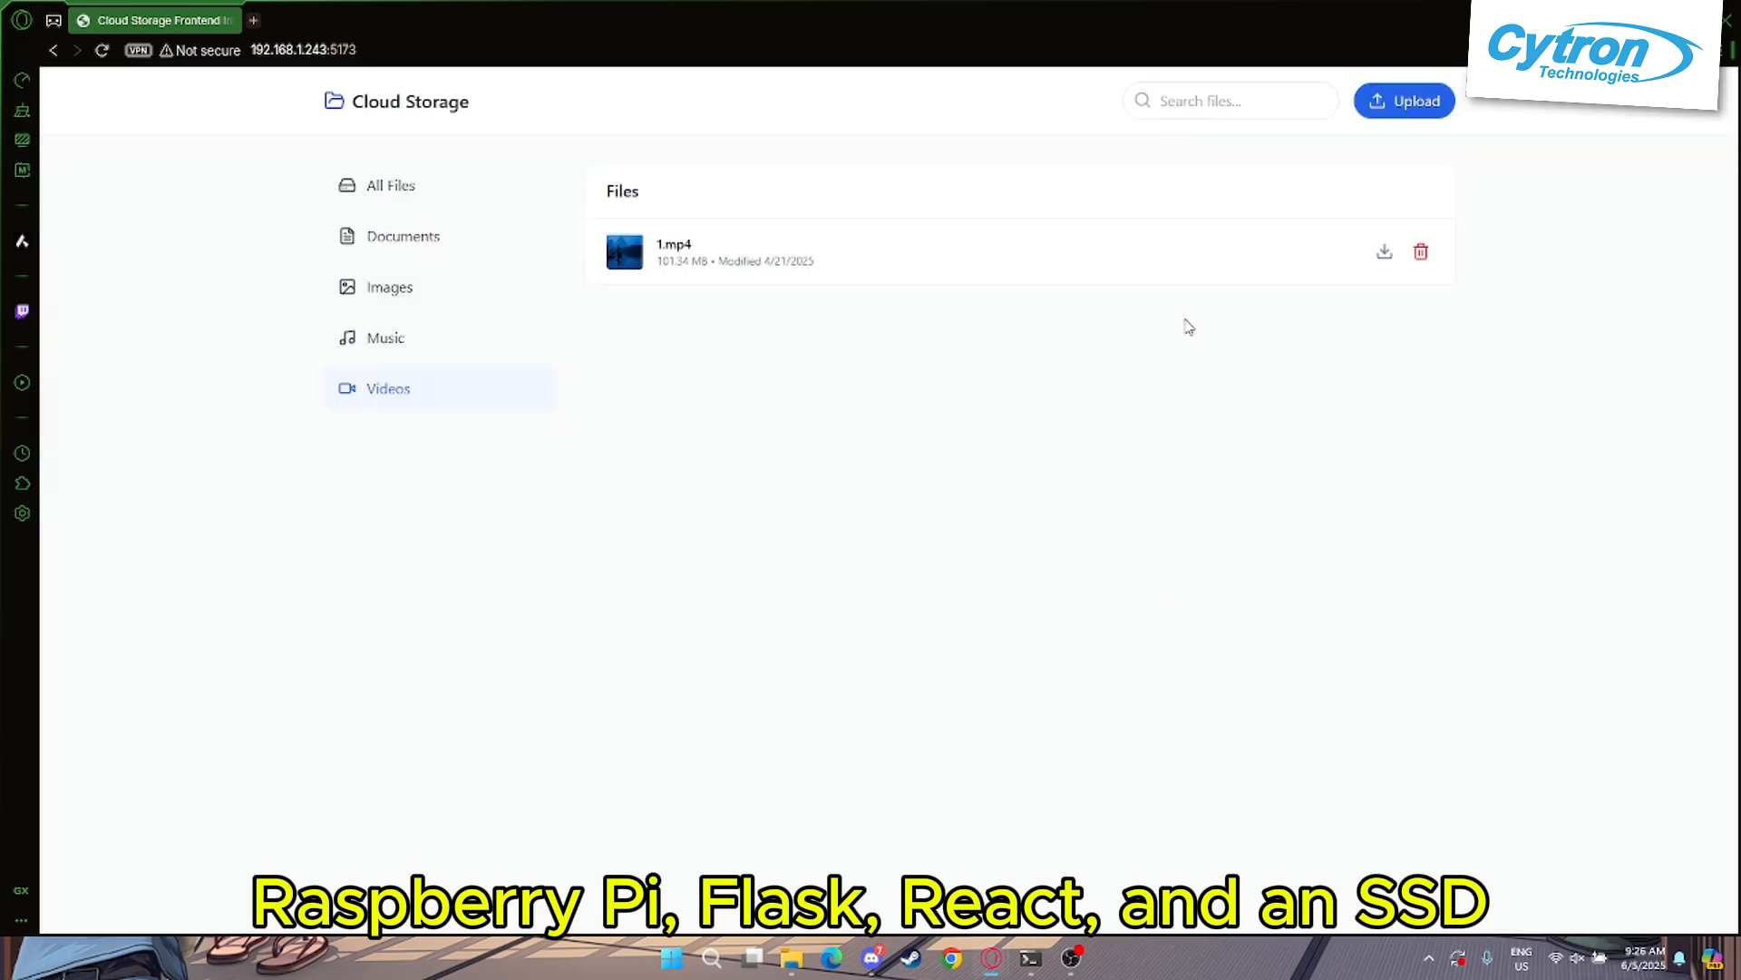
click(391, 185)
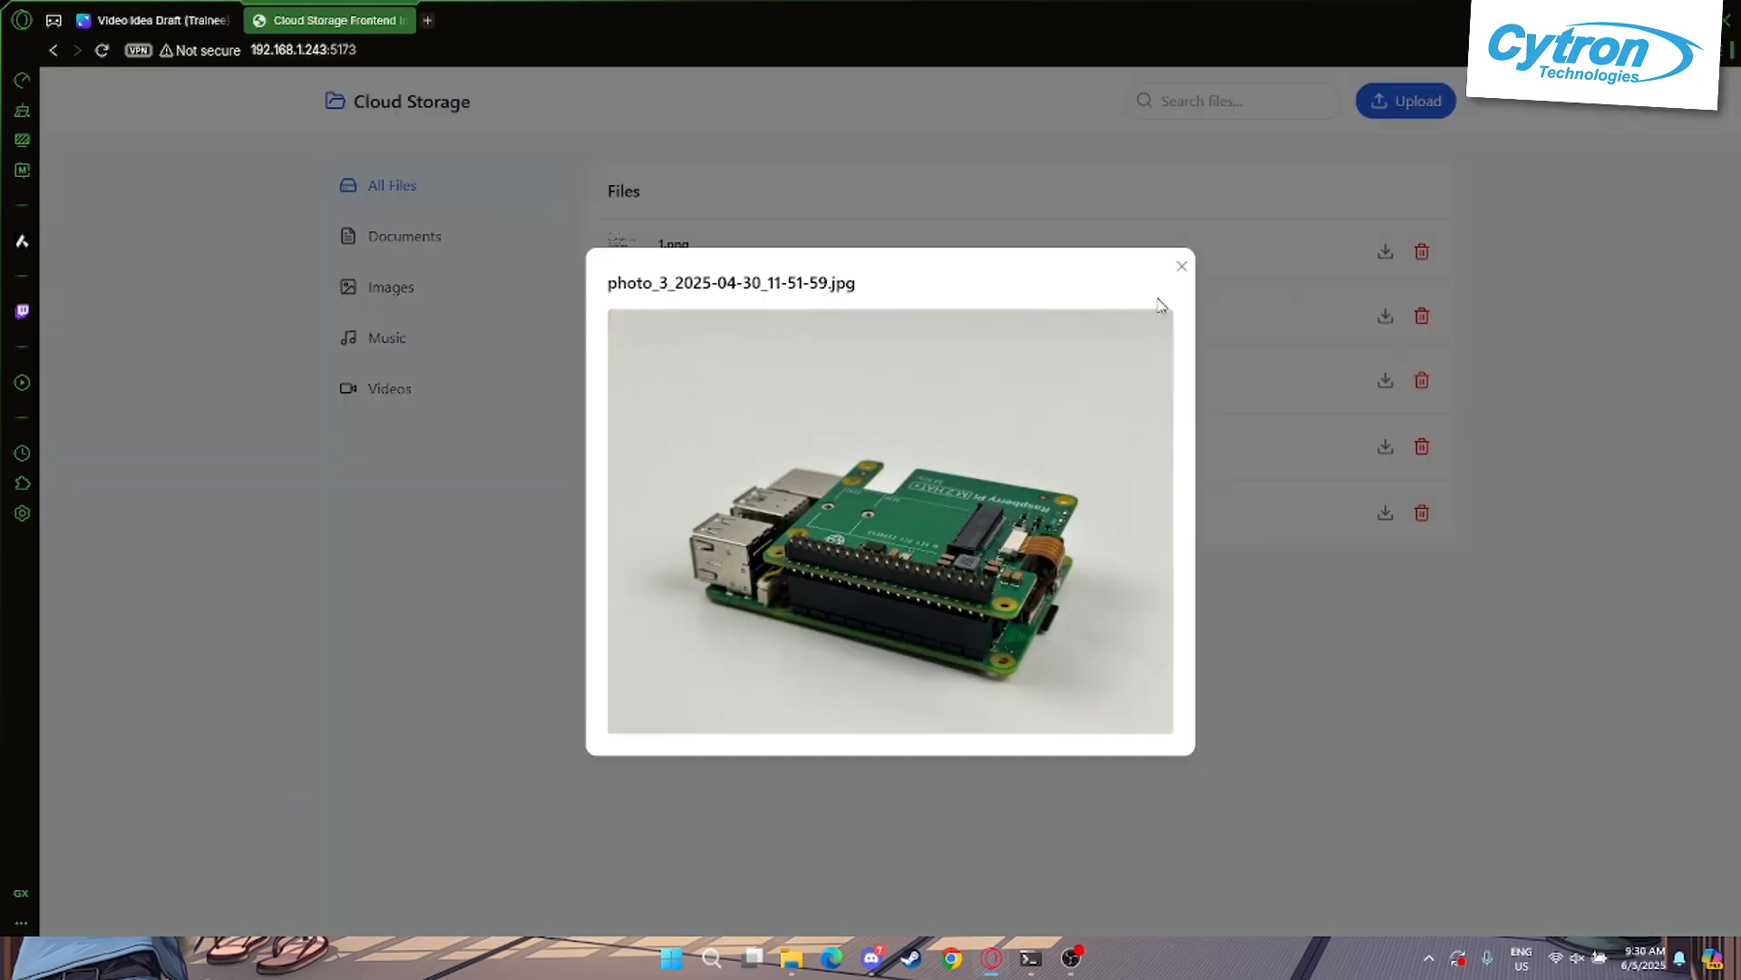
click(1181, 266)
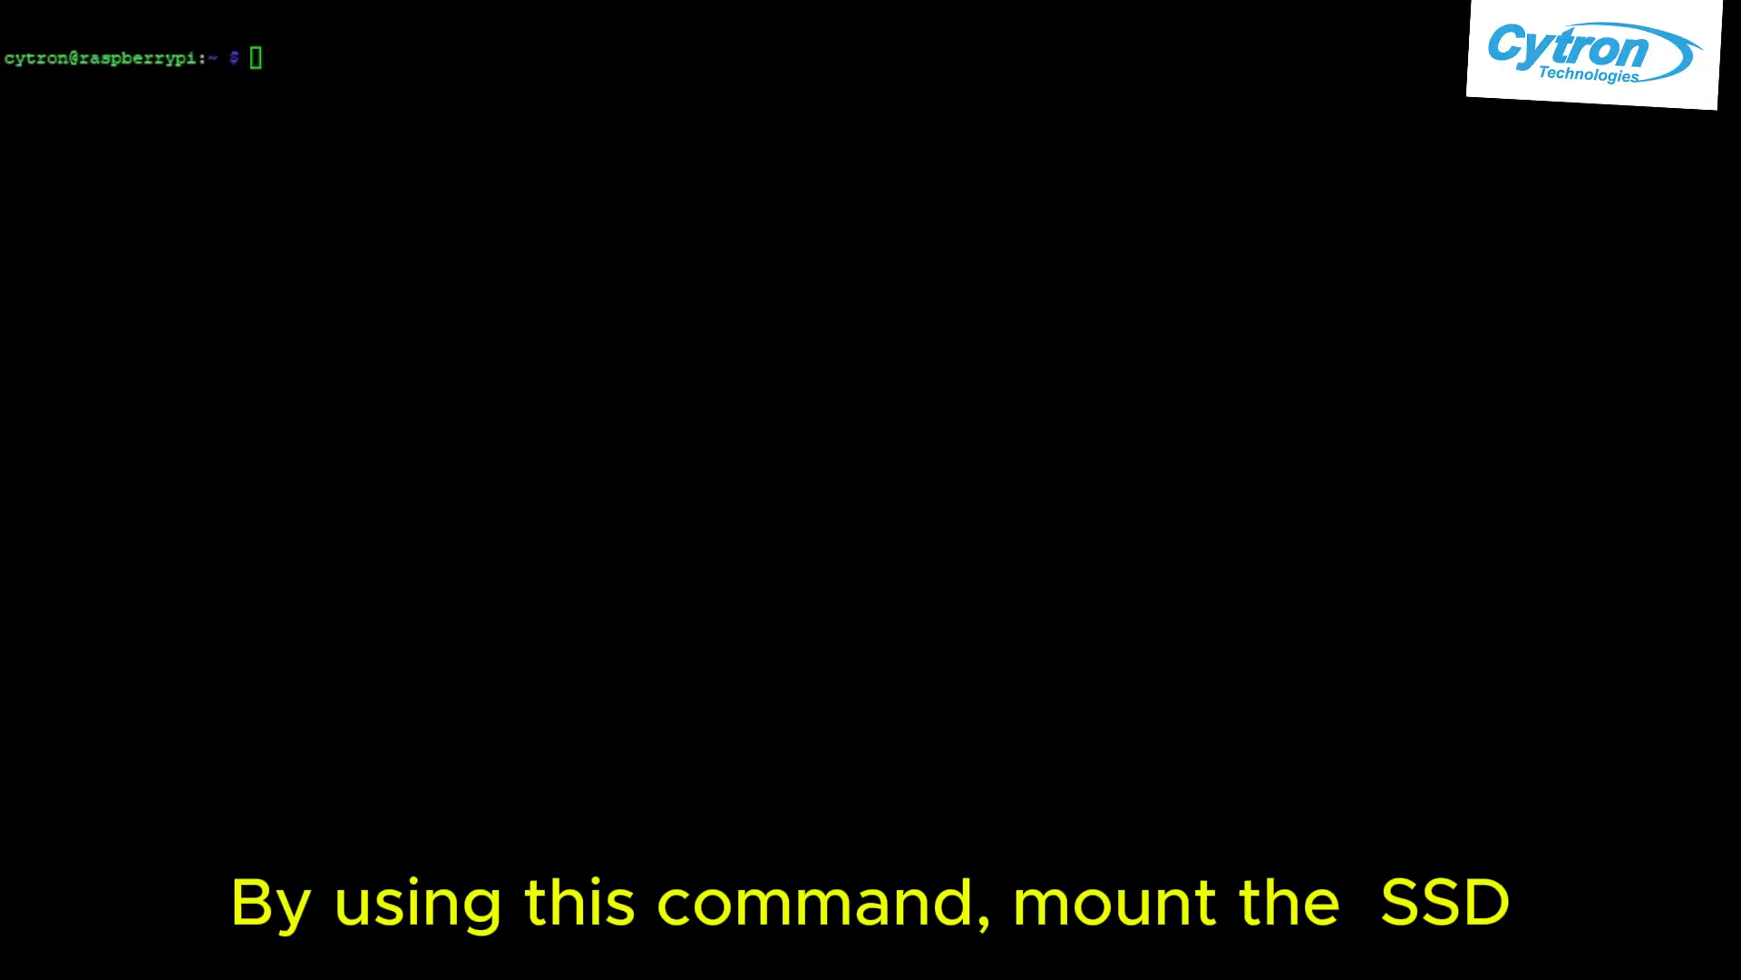
Run the SSD mount command at the Raspberry Pi prompt
key(Return)
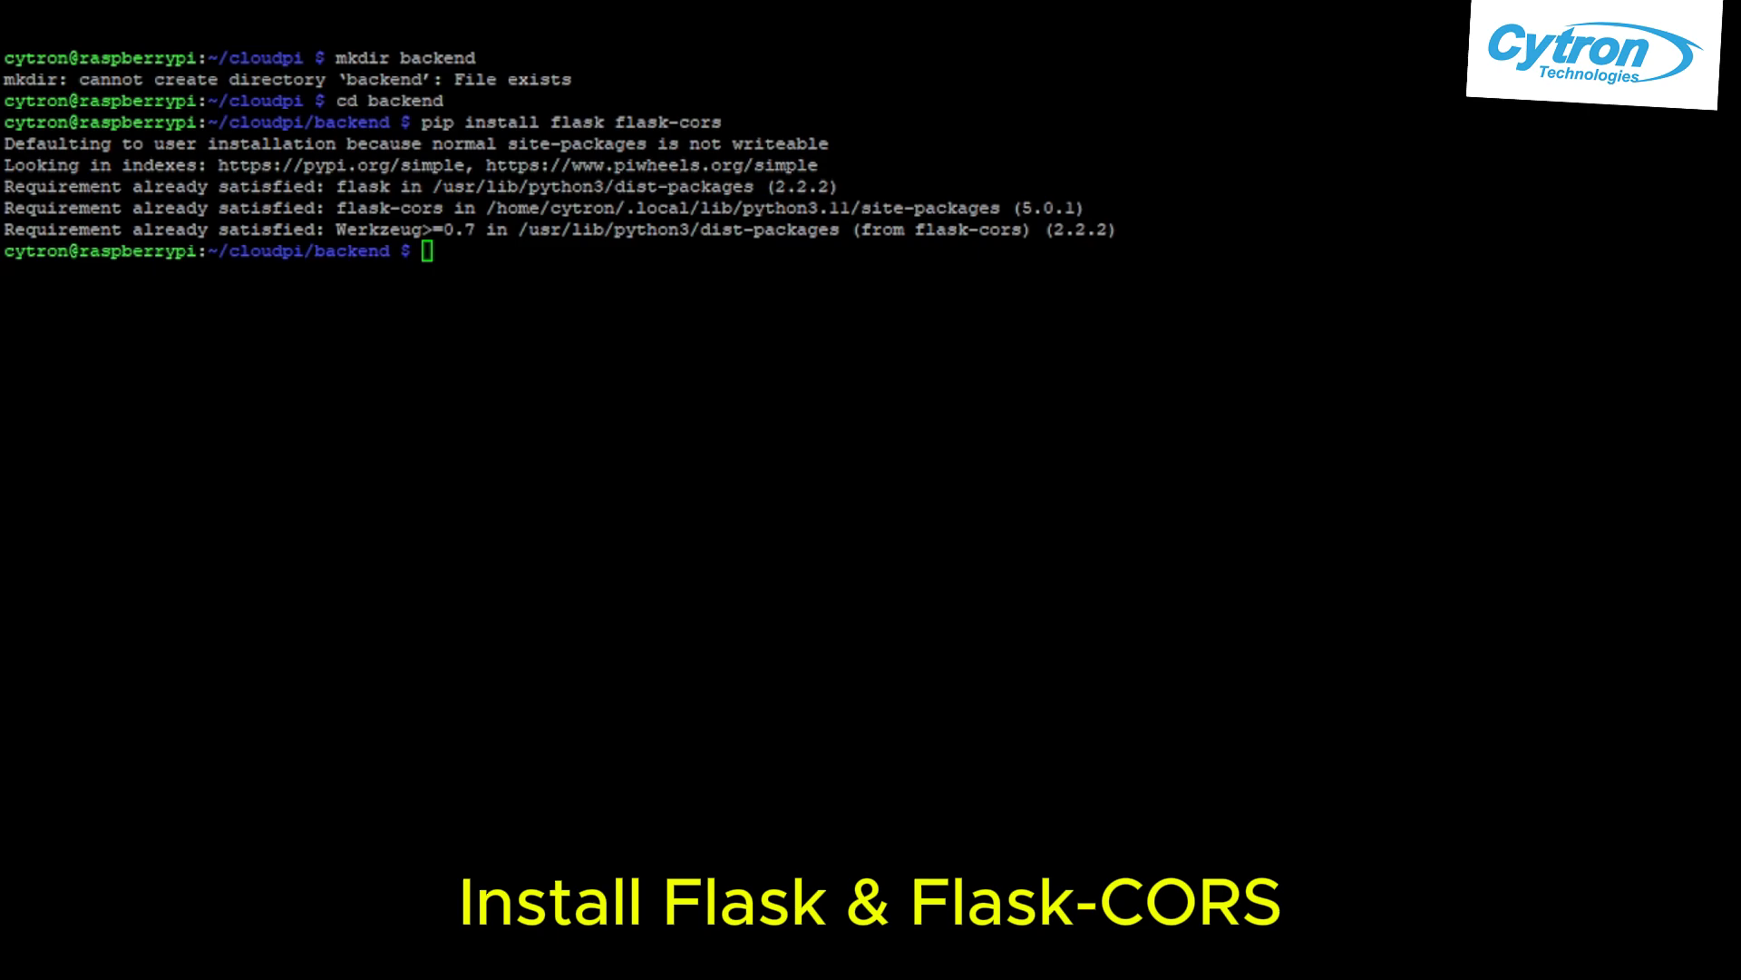
Create app.py with nano in the backend folder and start it with python3 app.py
text(nano a)
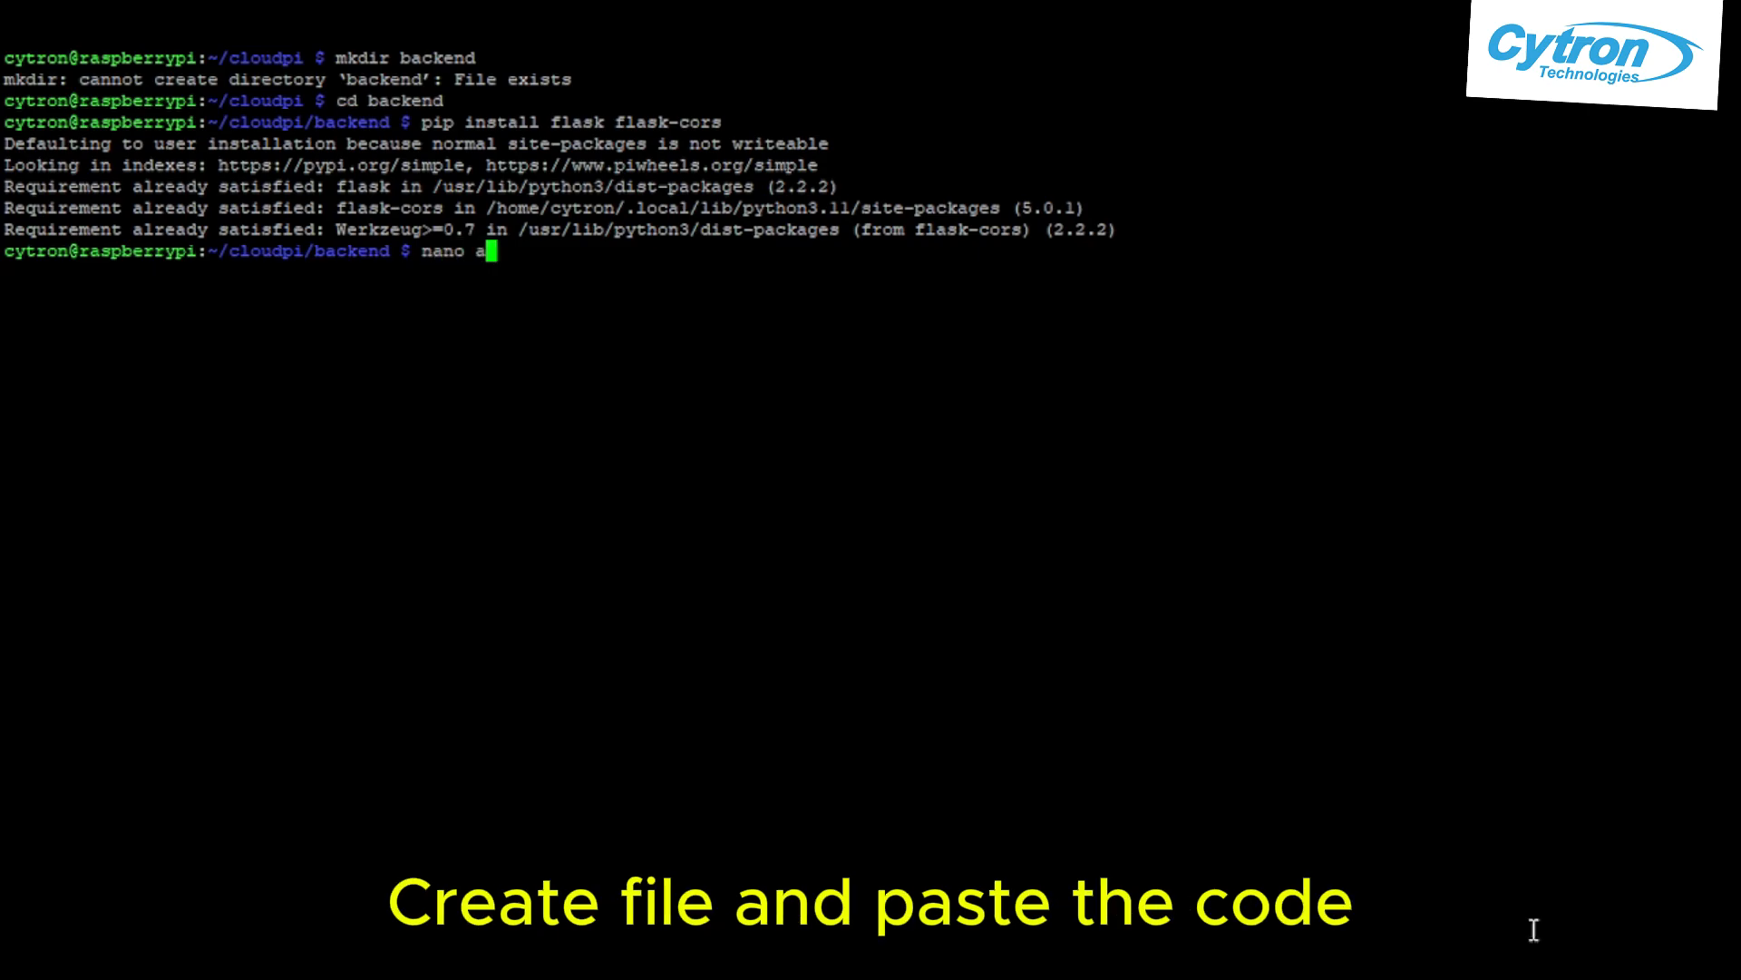
text(pp.py)
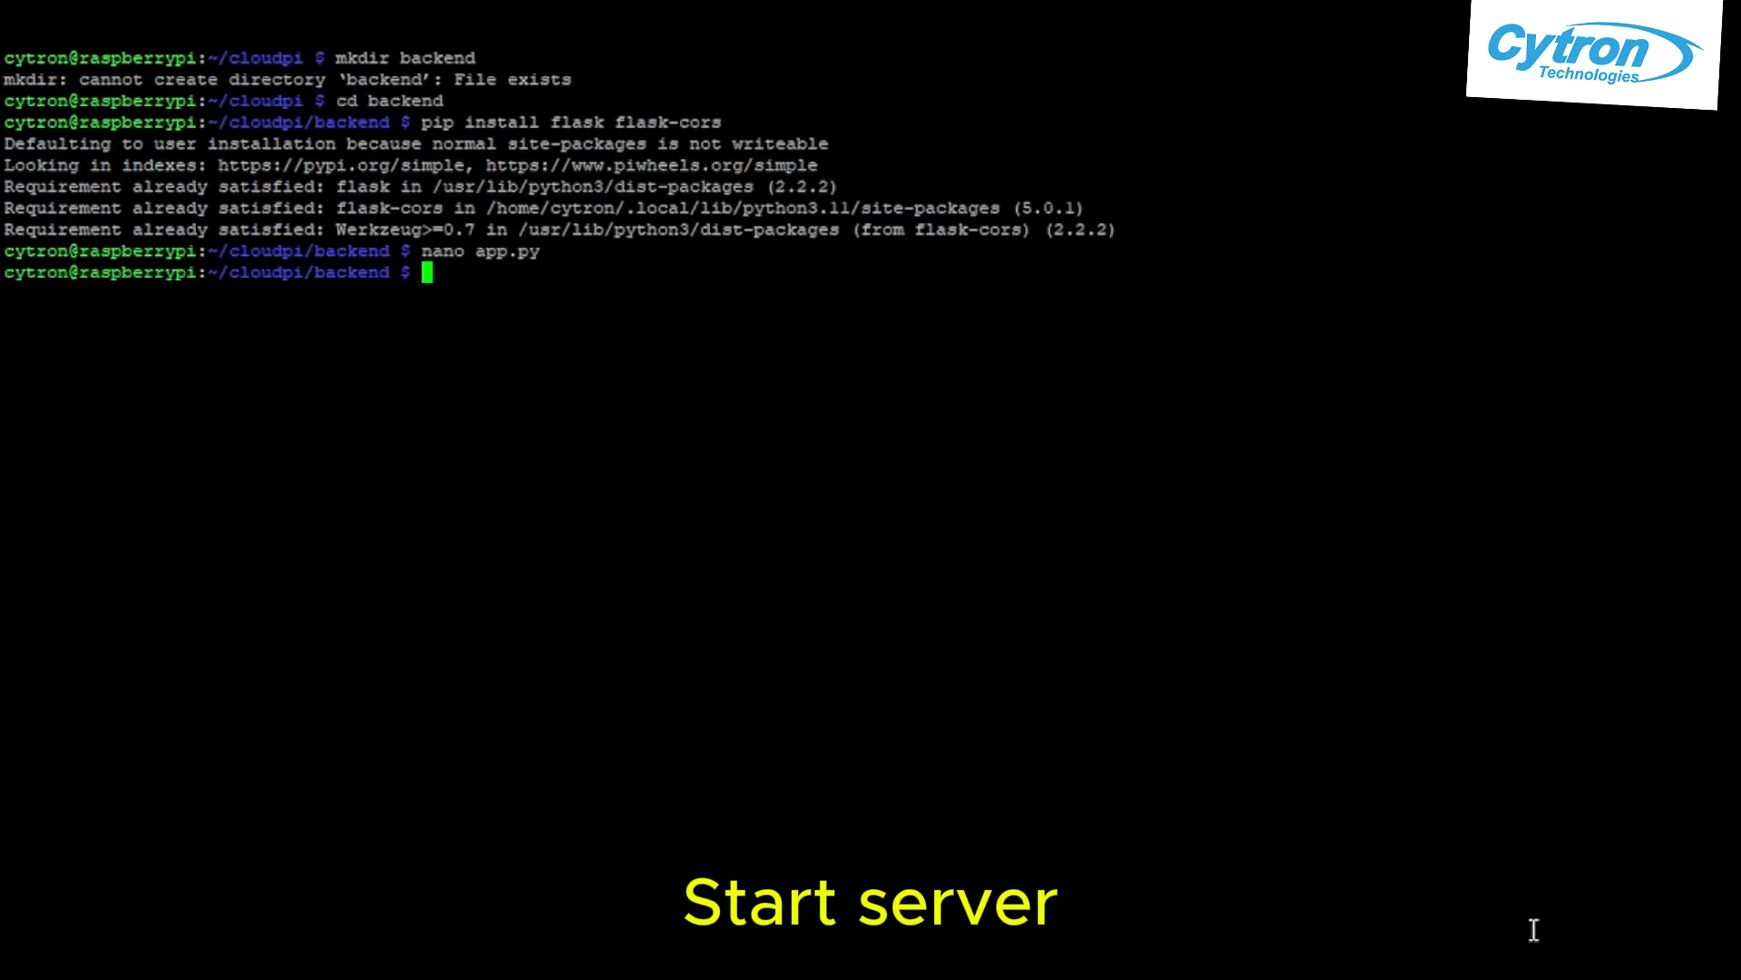
text(python3 app.py)
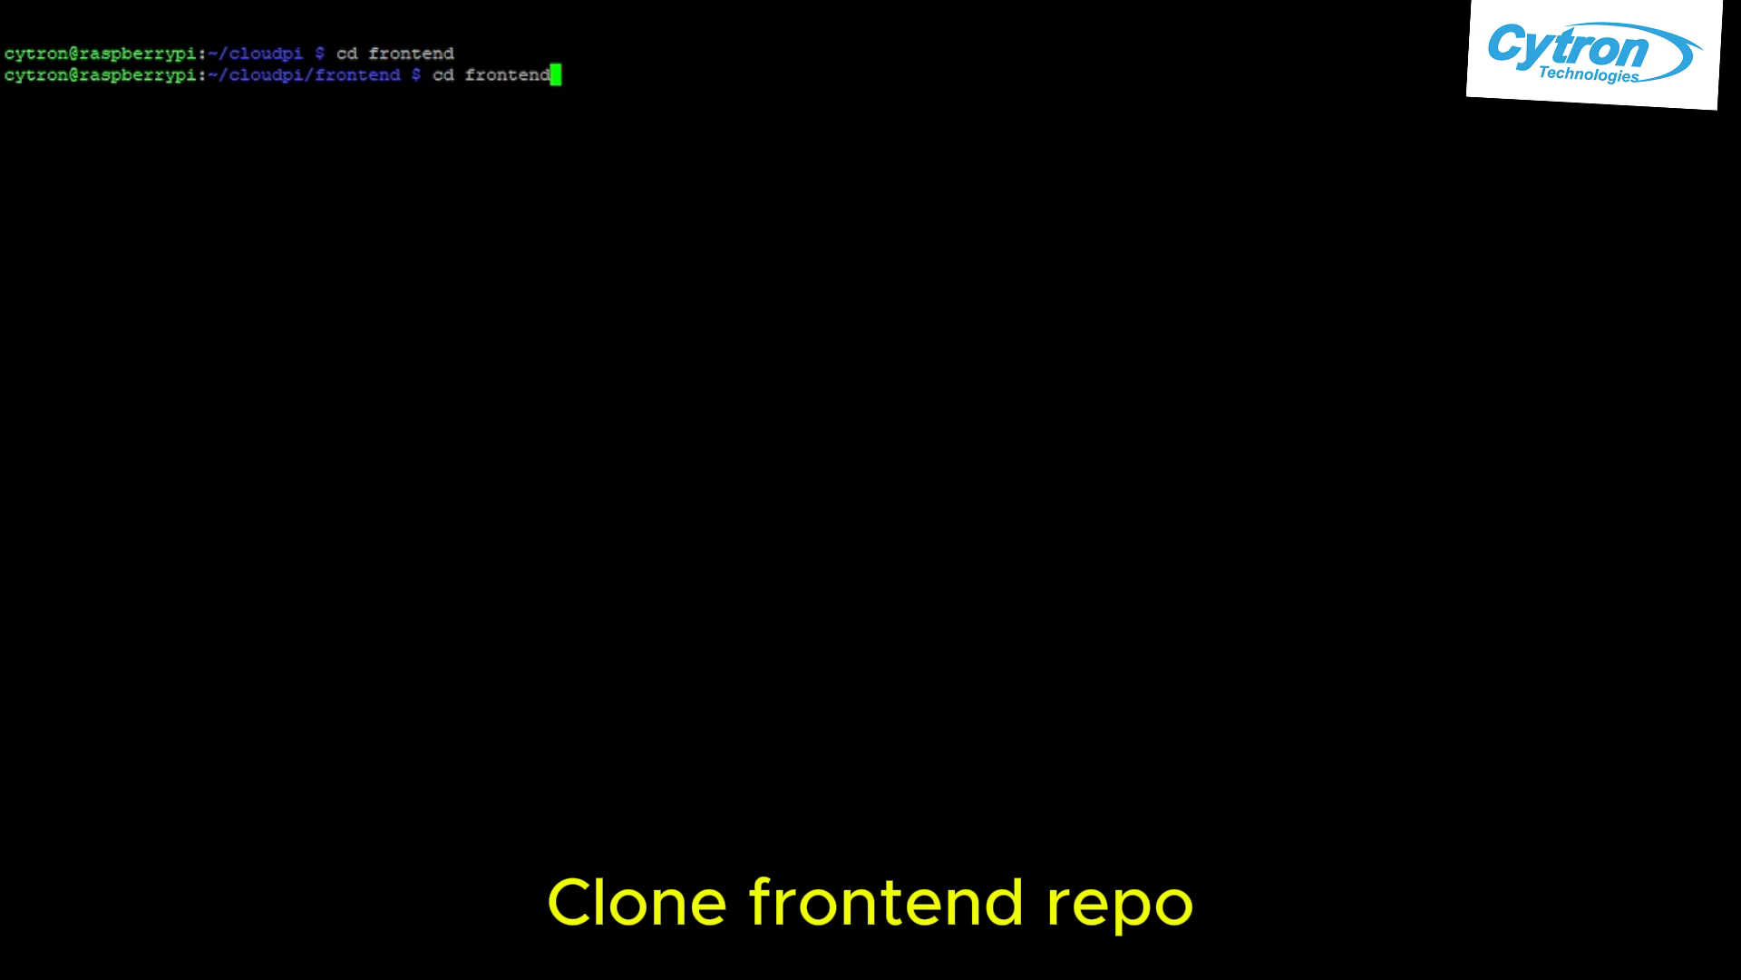
Move into cloudpi/frontend/project and list its files
key(Return)
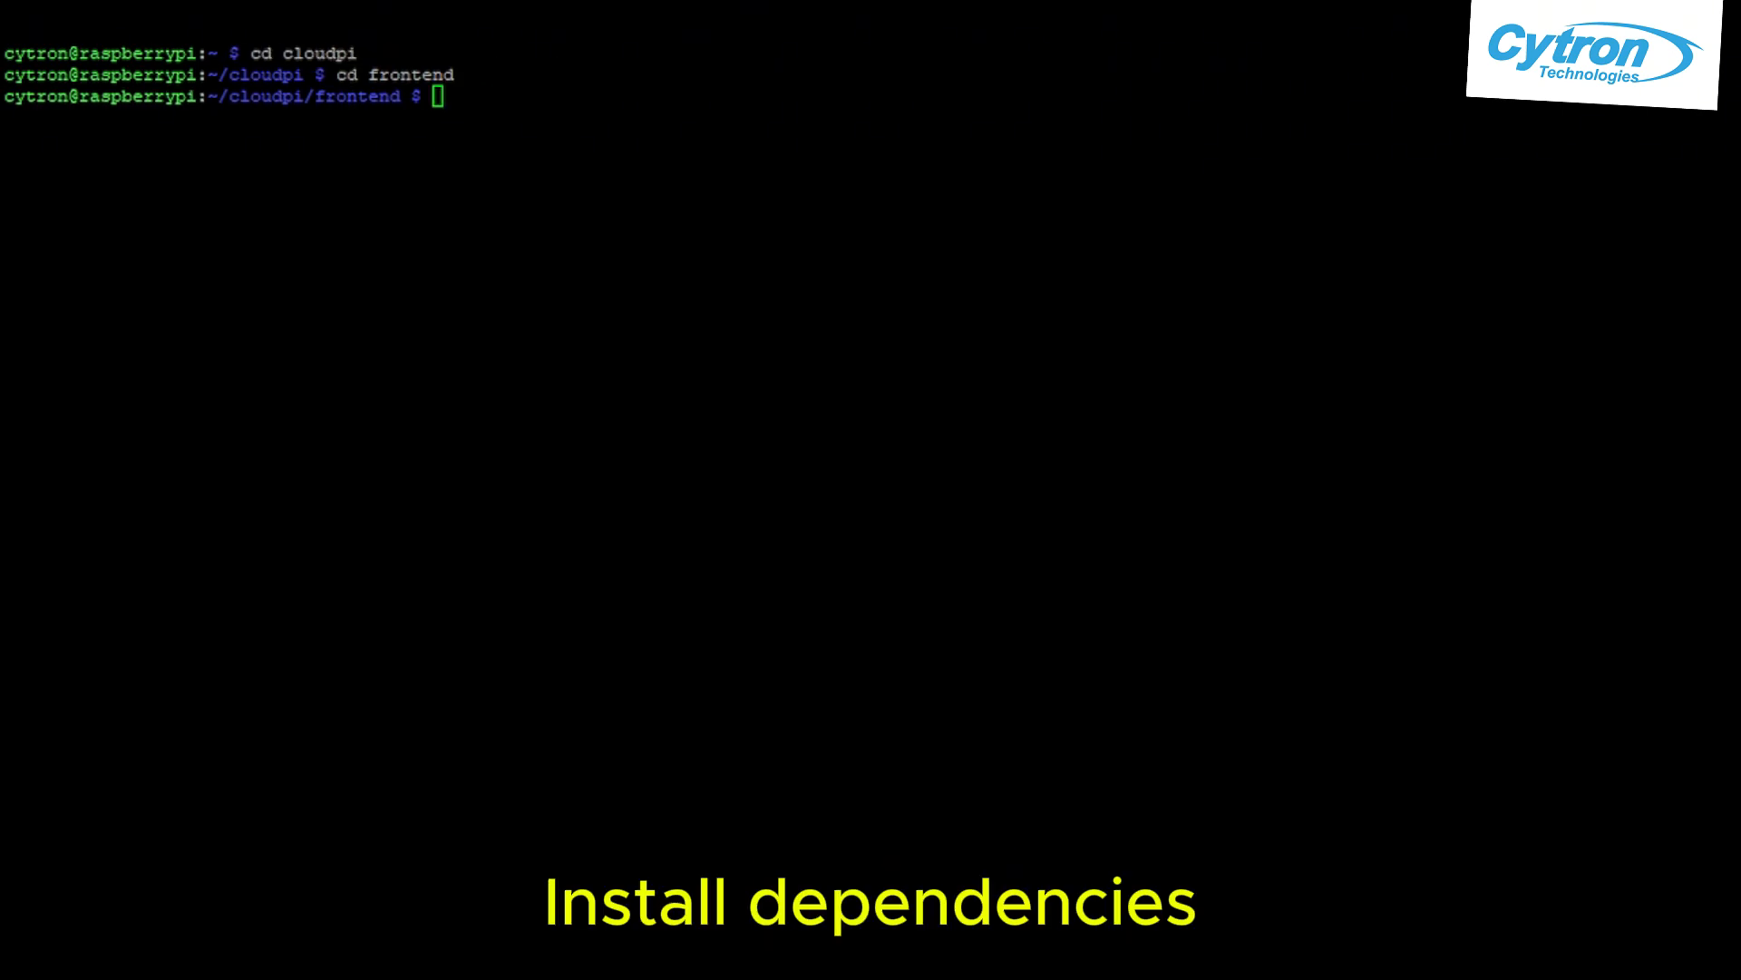
text(cd project)
text(ls)
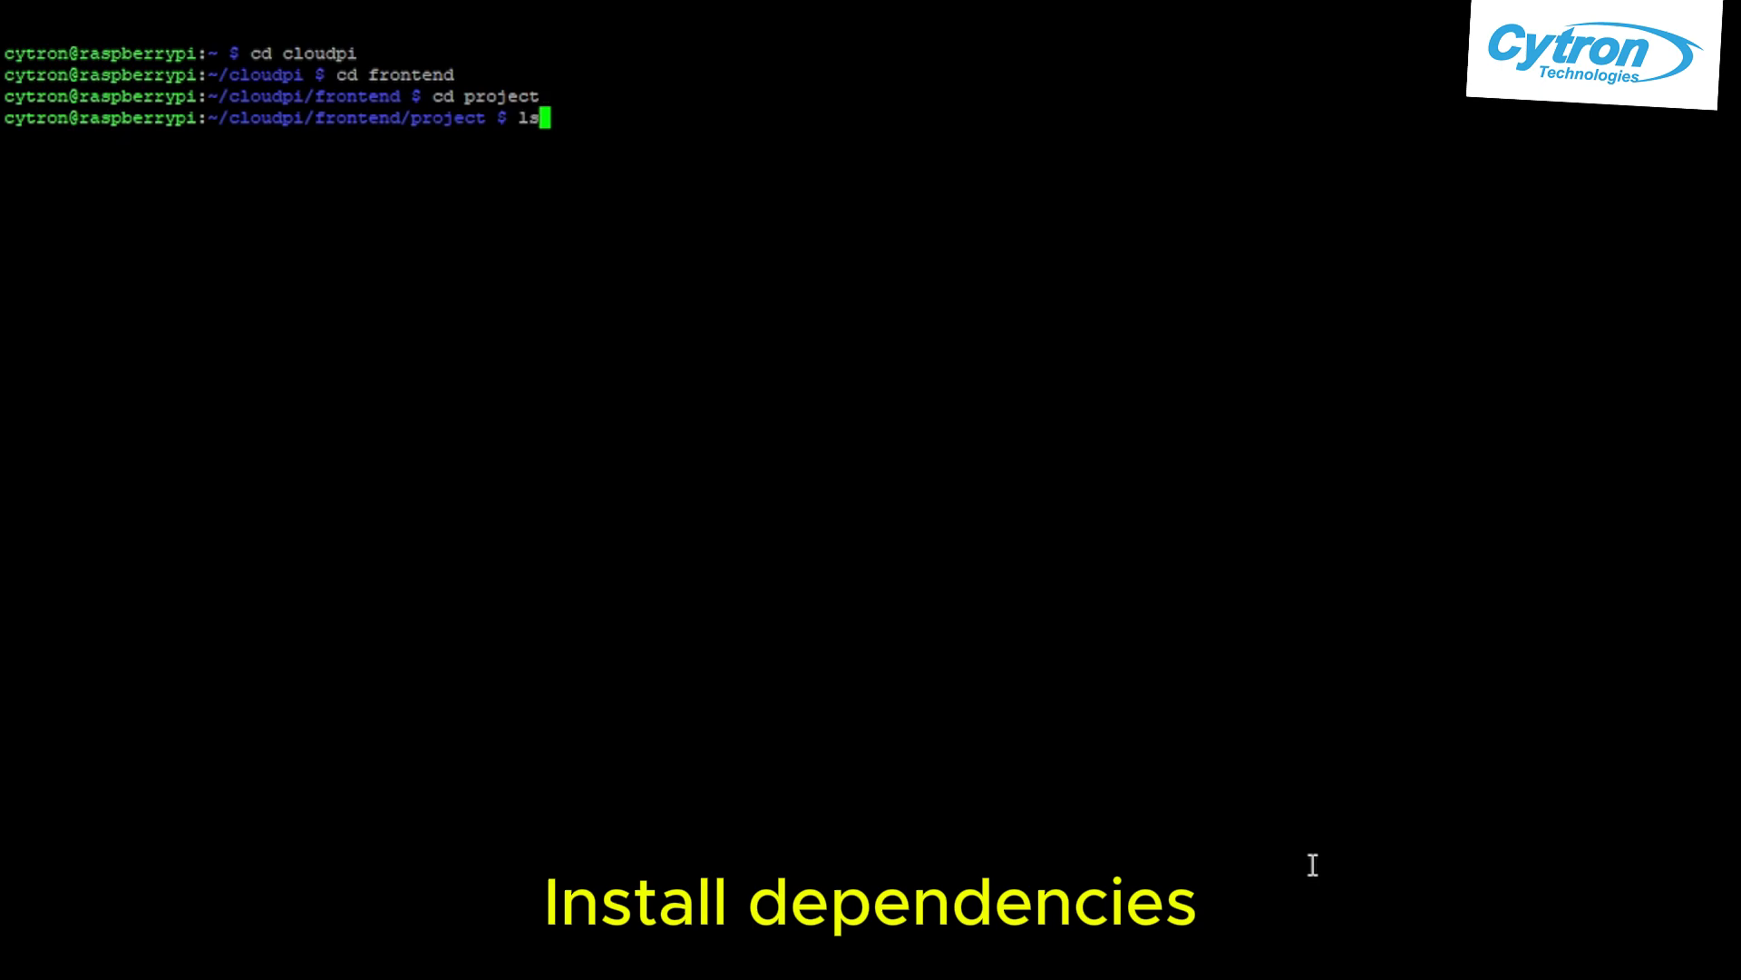
key(Return)
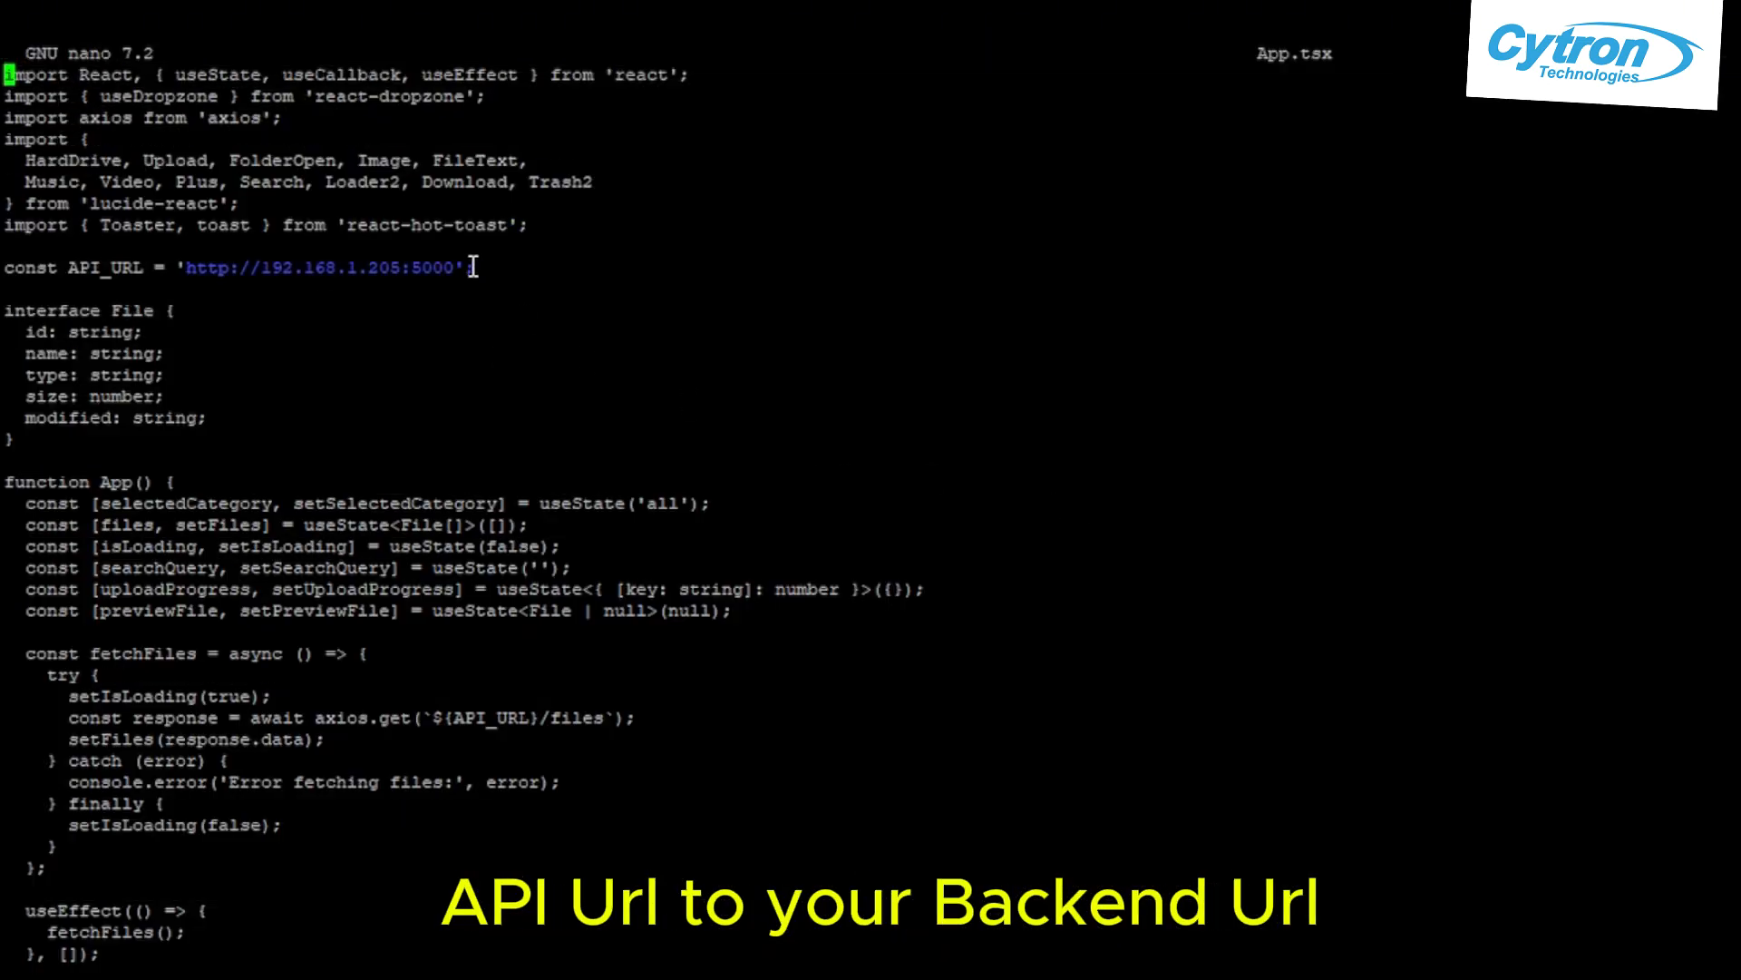
key(ctrl+x)
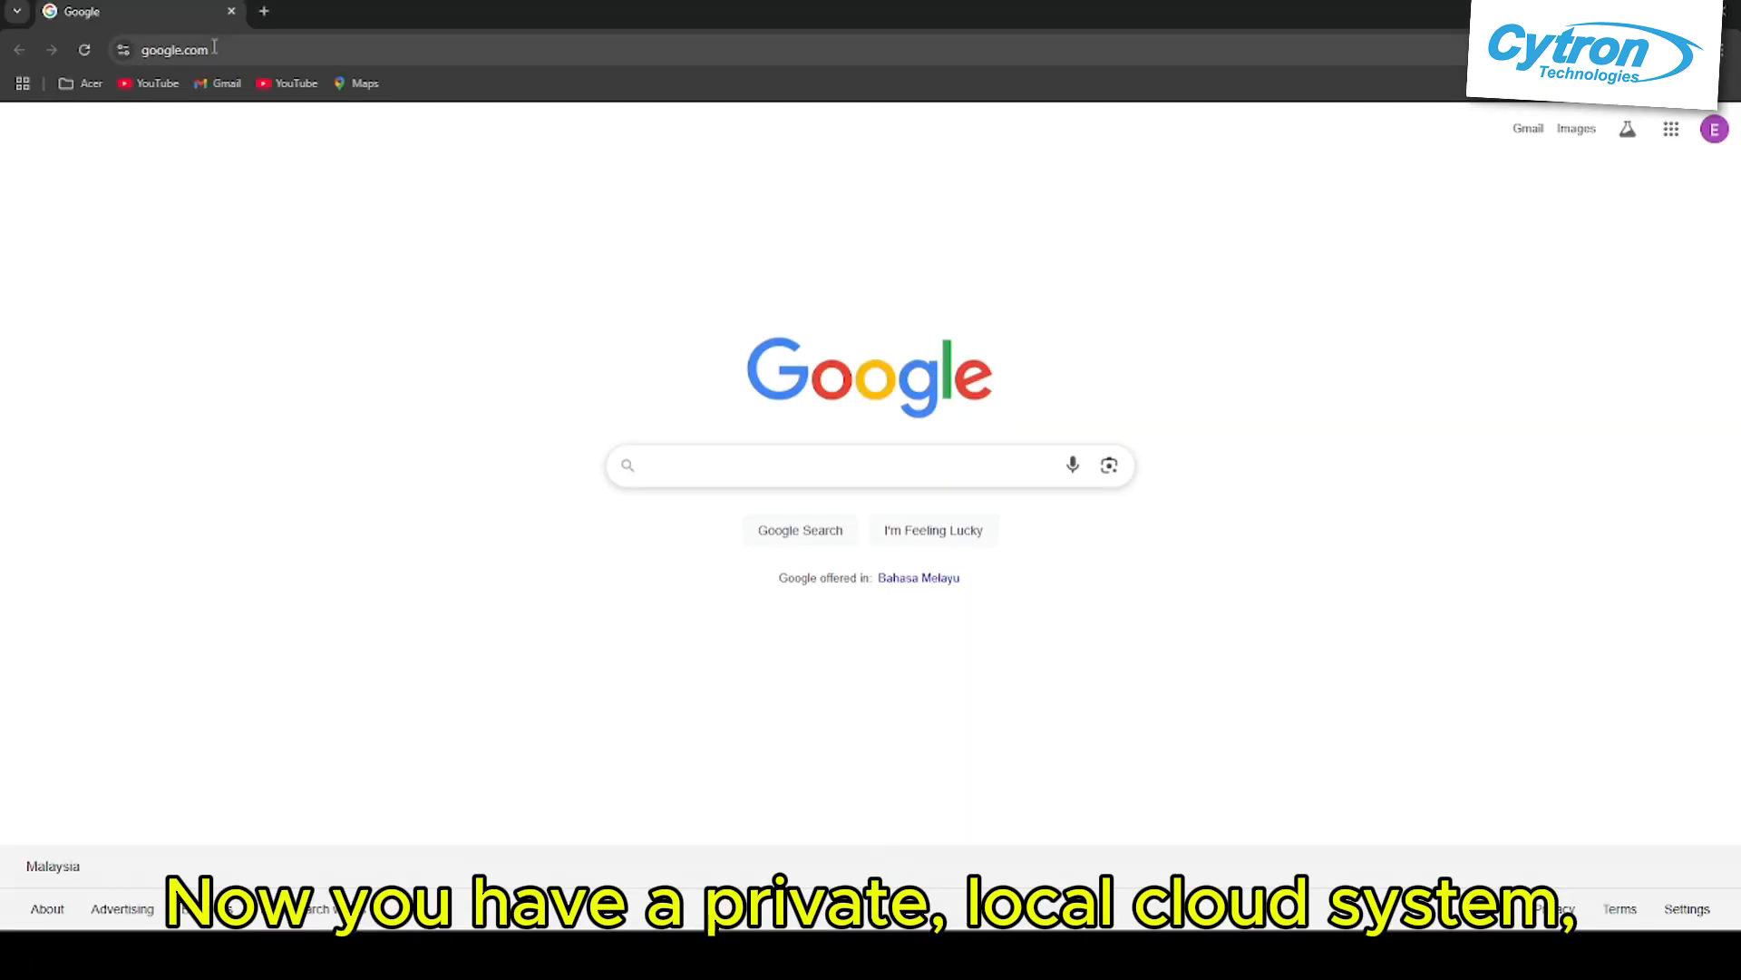
text(http://192.168.1.205:5173/)
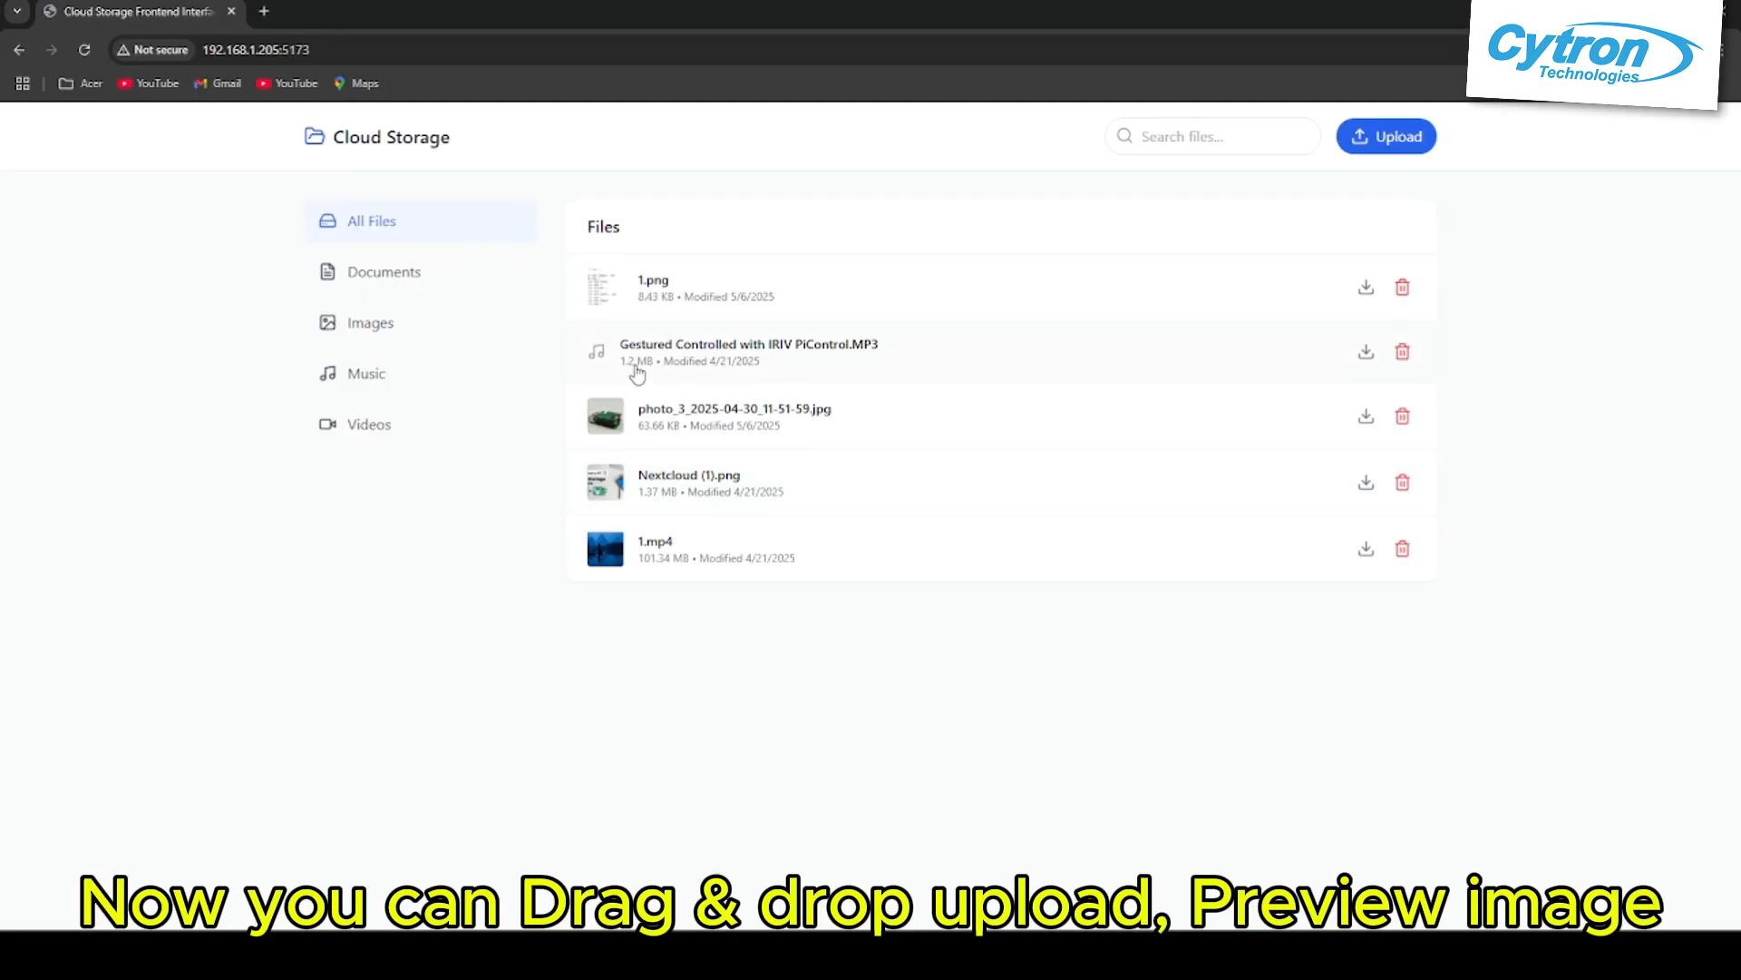
click(734, 409)
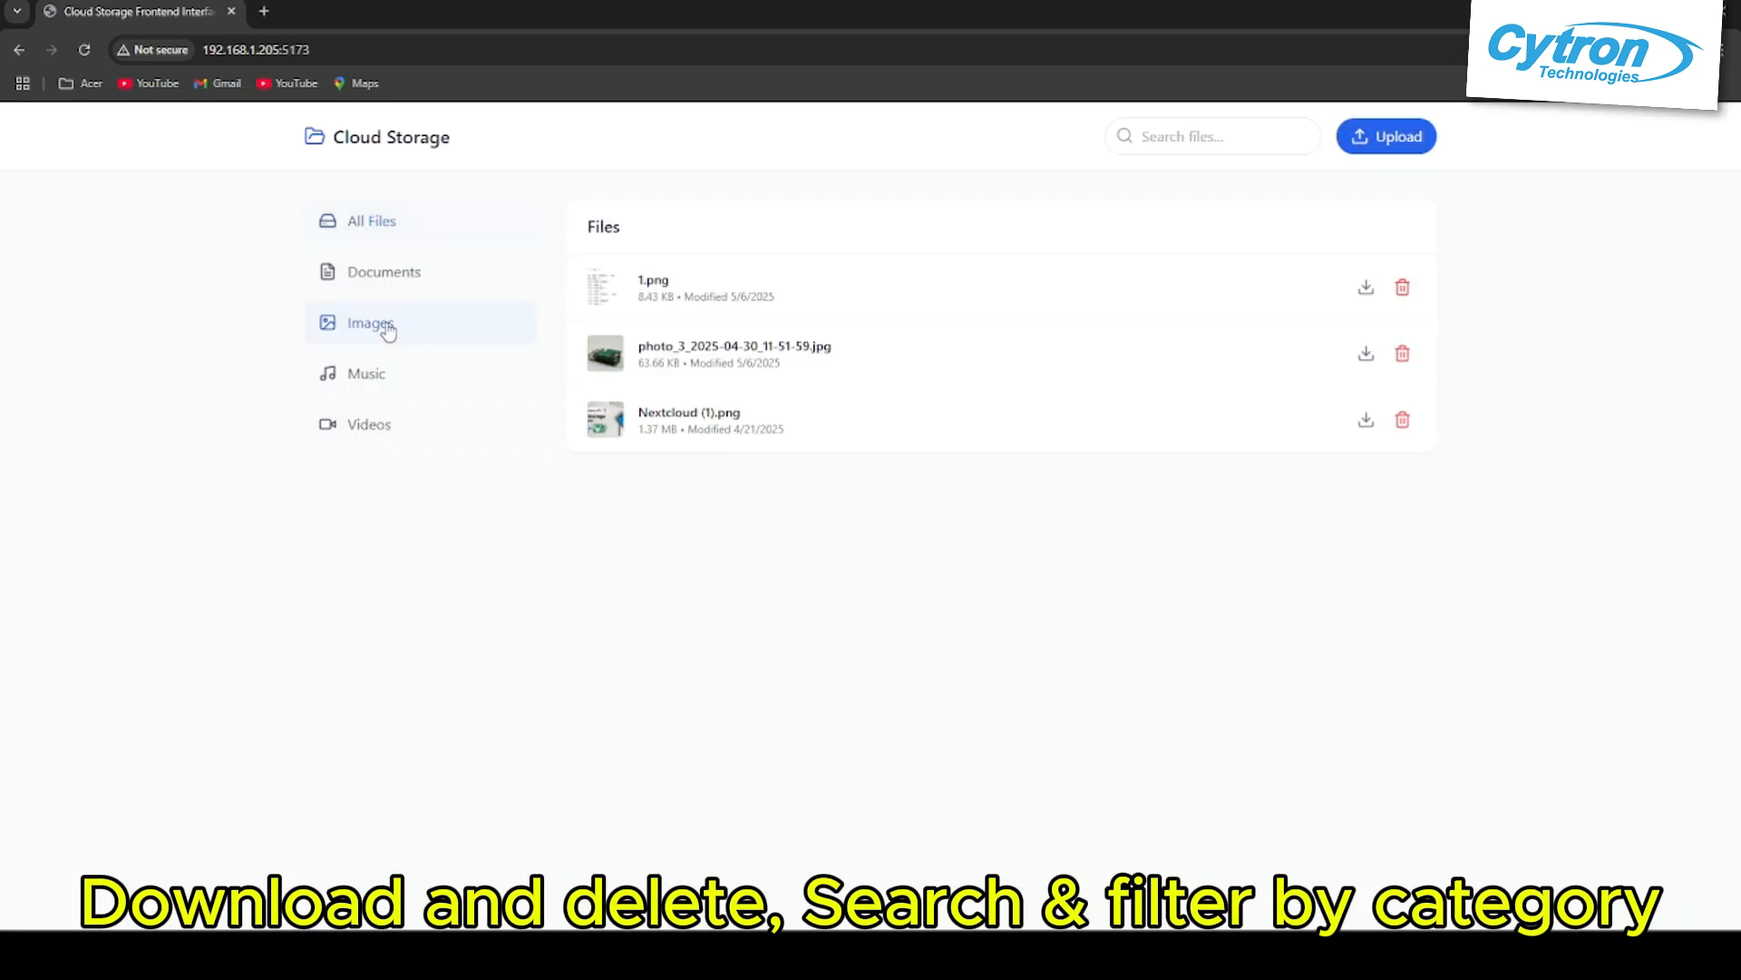
text(pho)
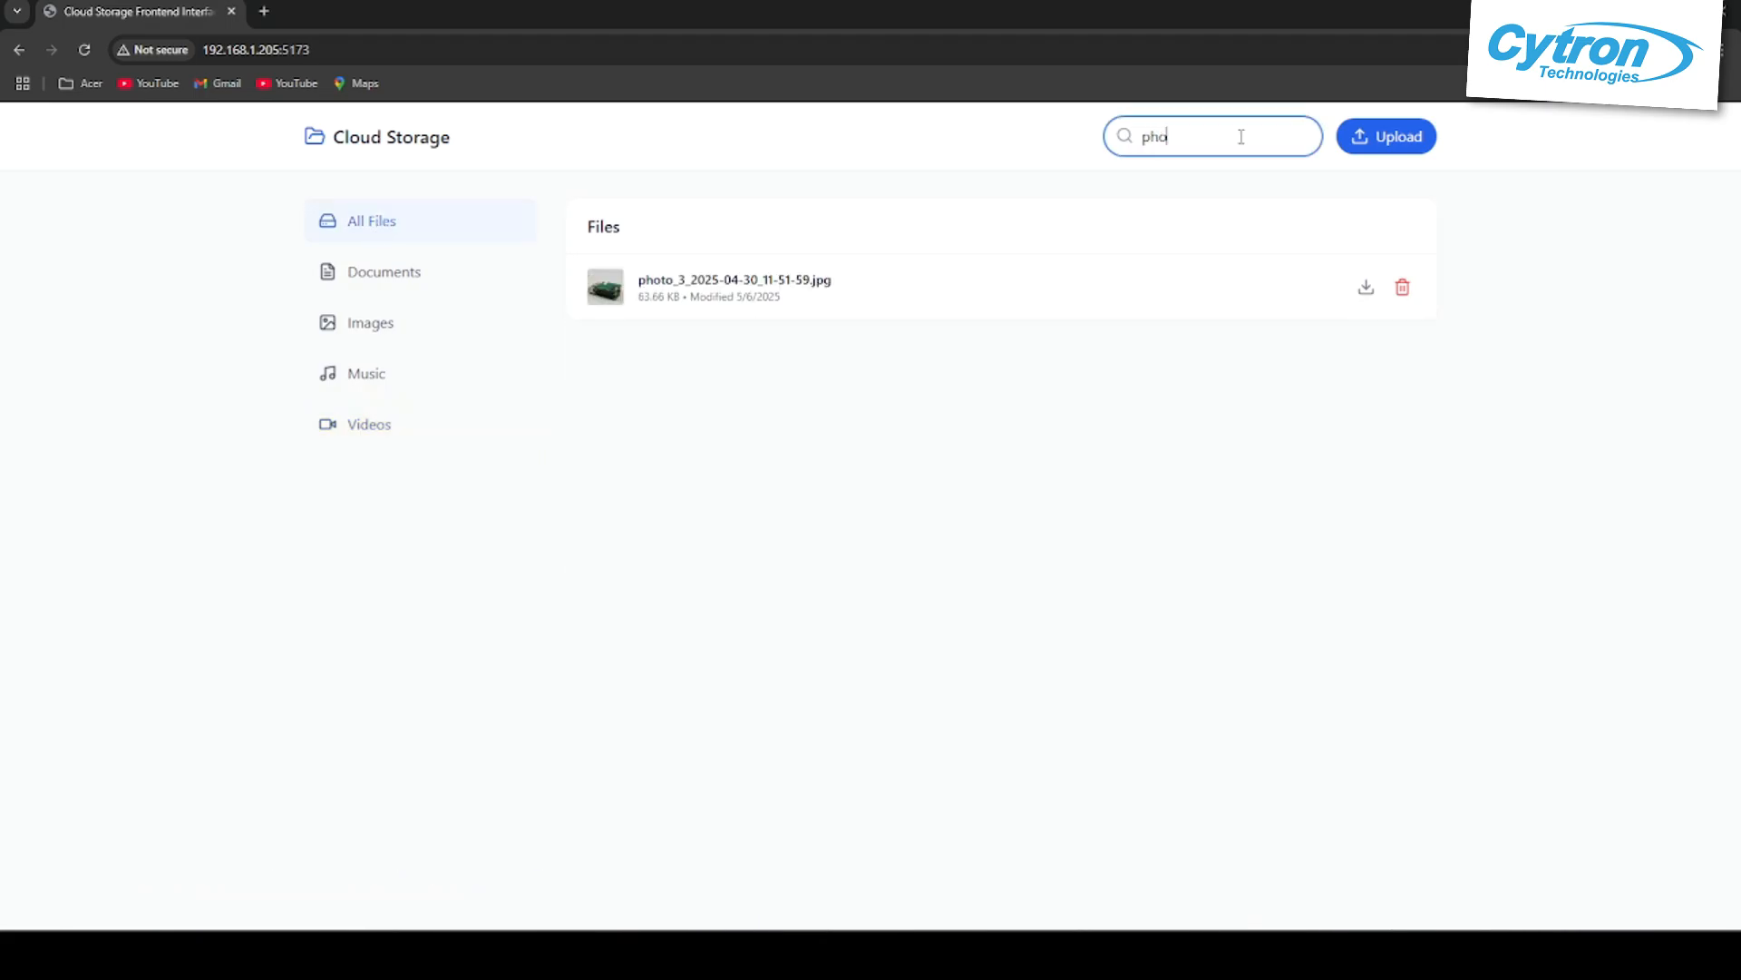